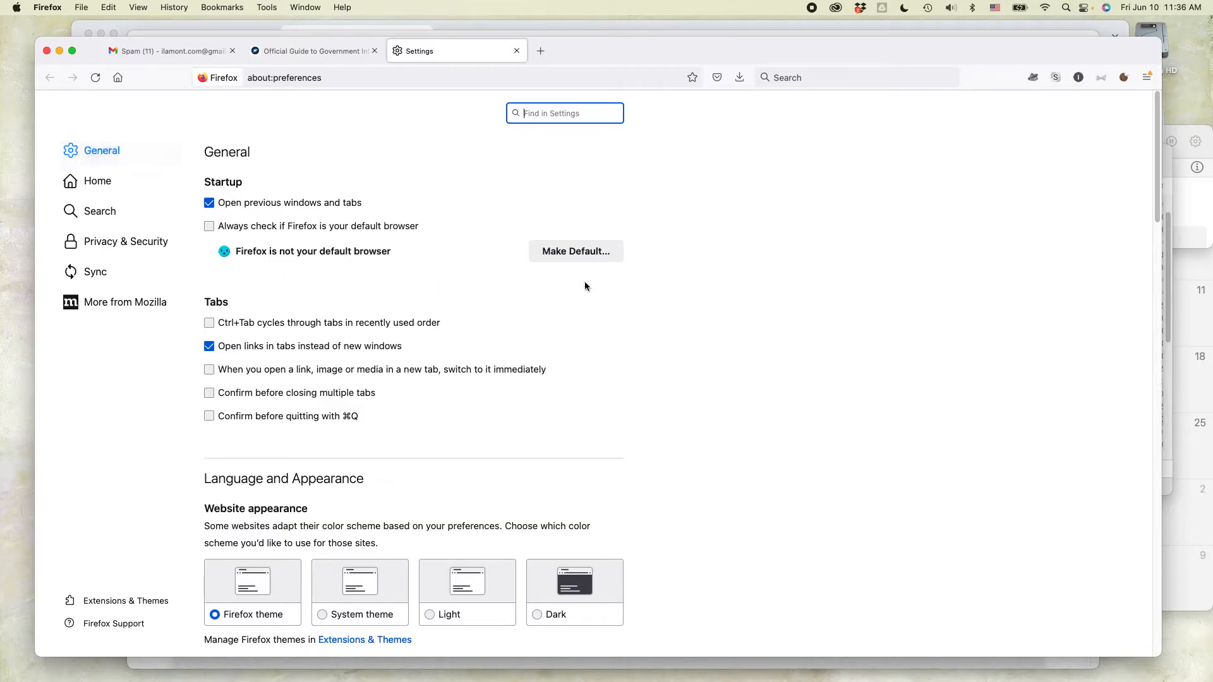
# Scroll the General settings down to the Fonts heading under Language and Appearance.
pyautogui.scroll(-3)
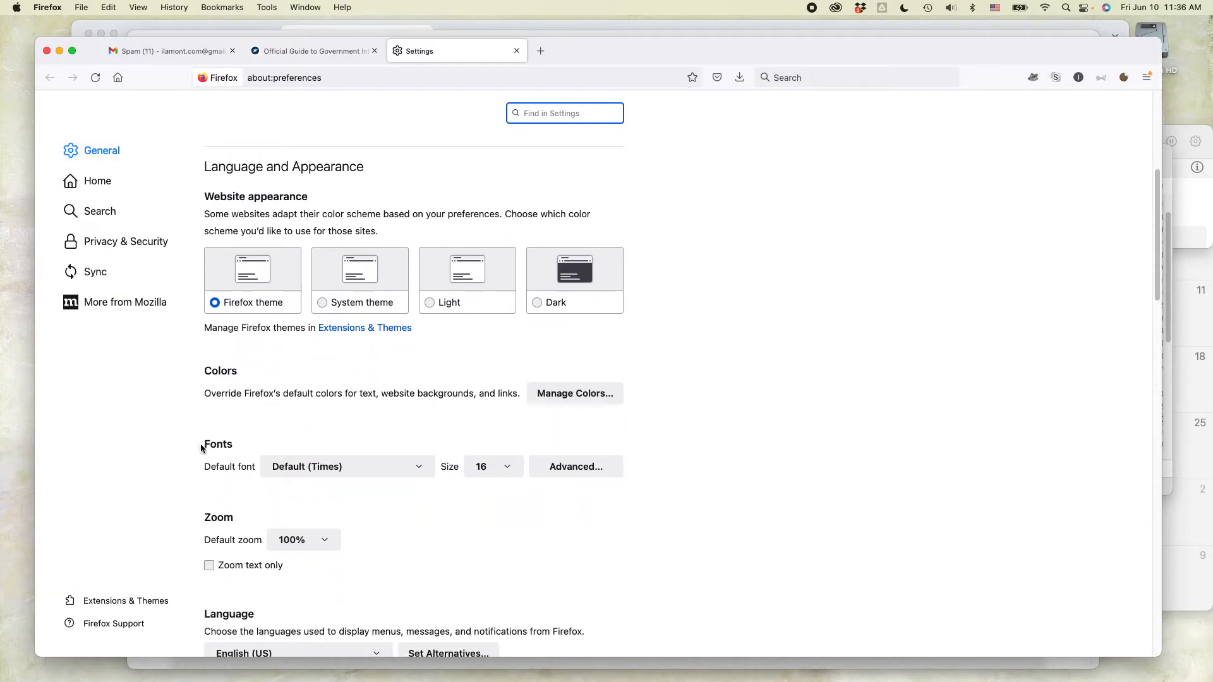
pyautogui.doubleClick(217, 445)
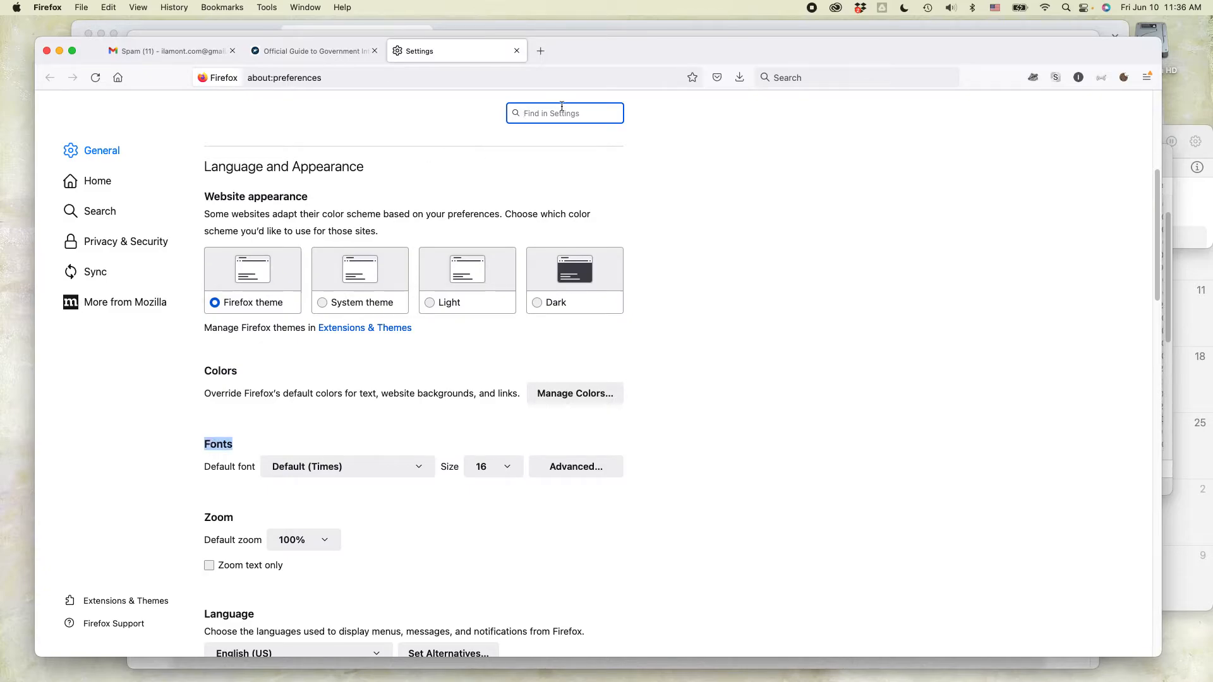
# Filter settings by 'fonts' and set the default font size to 30 instead of 16.
pyautogui.write('f')
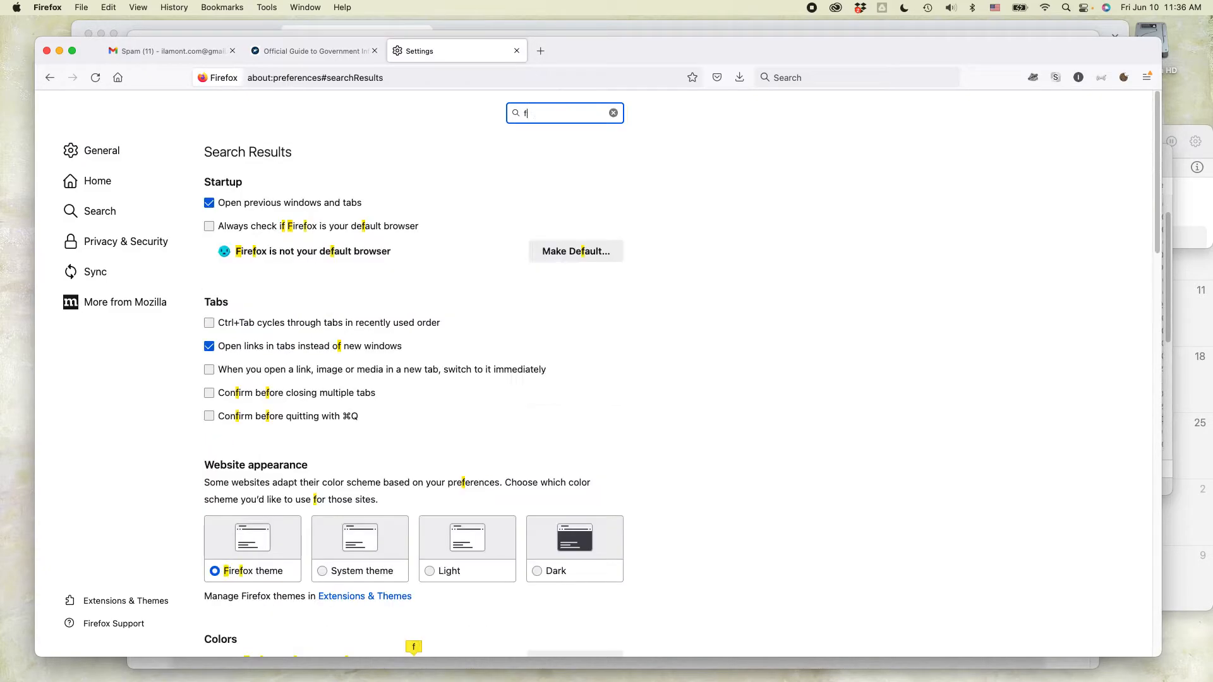
pyautogui.write('onts')
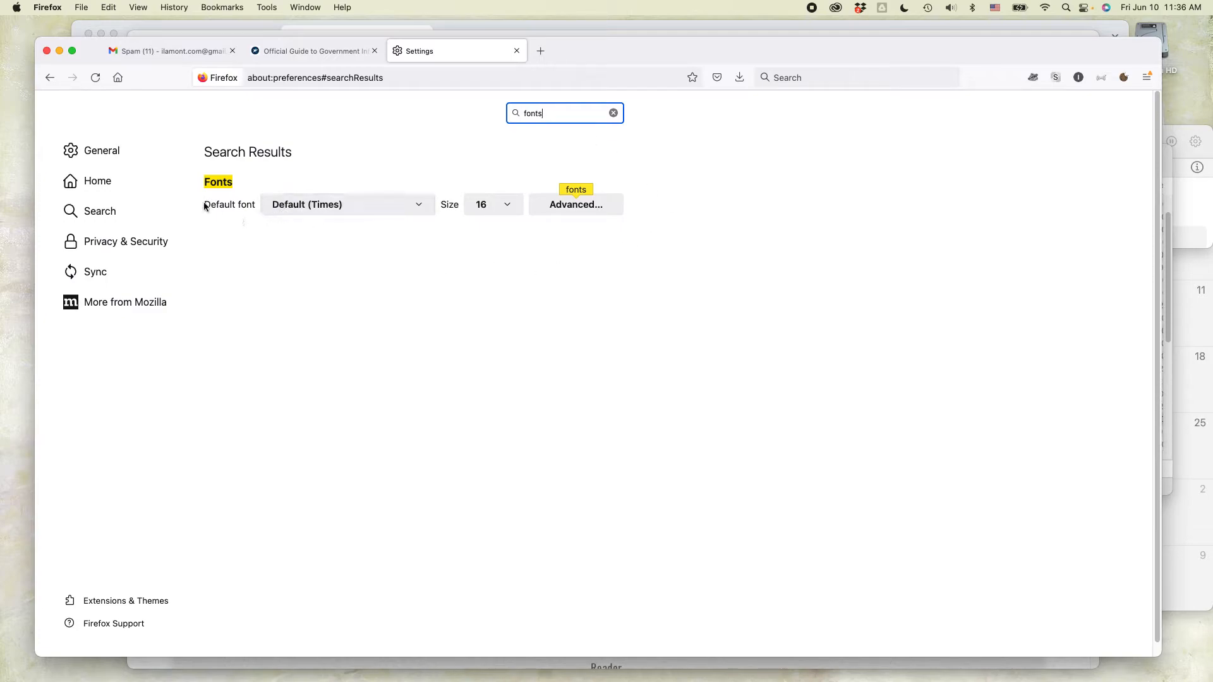
pyautogui.doubleClick(229, 205)
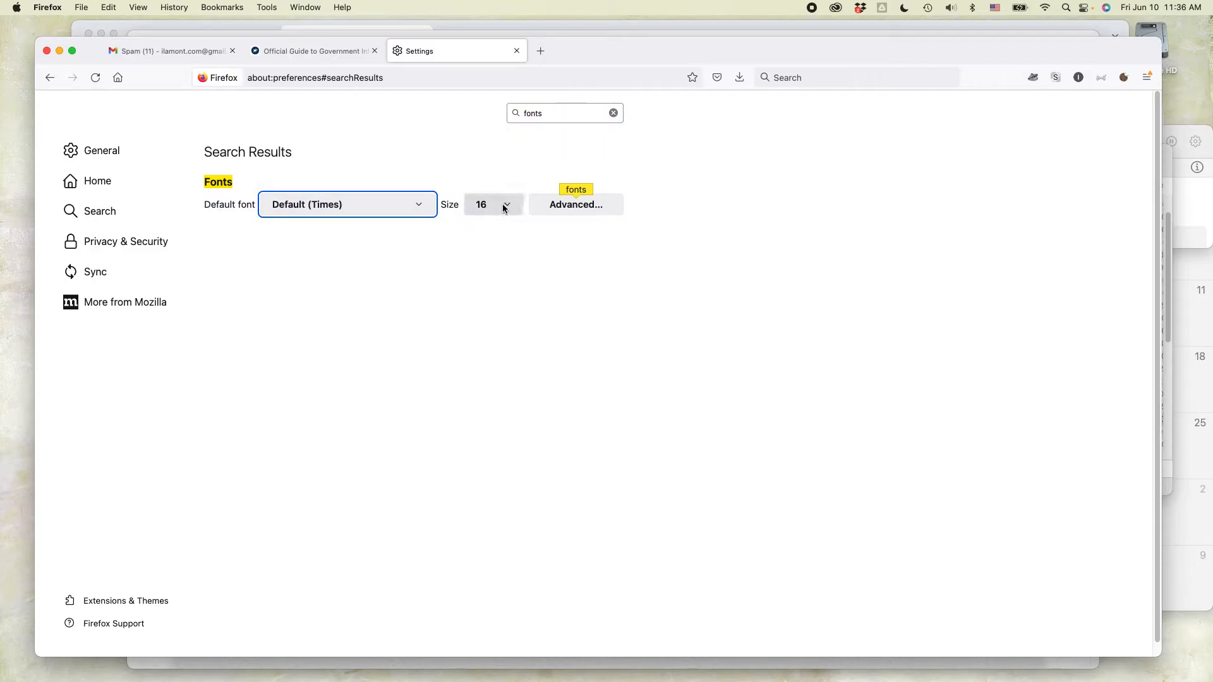
pyautogui.click(167, 51)
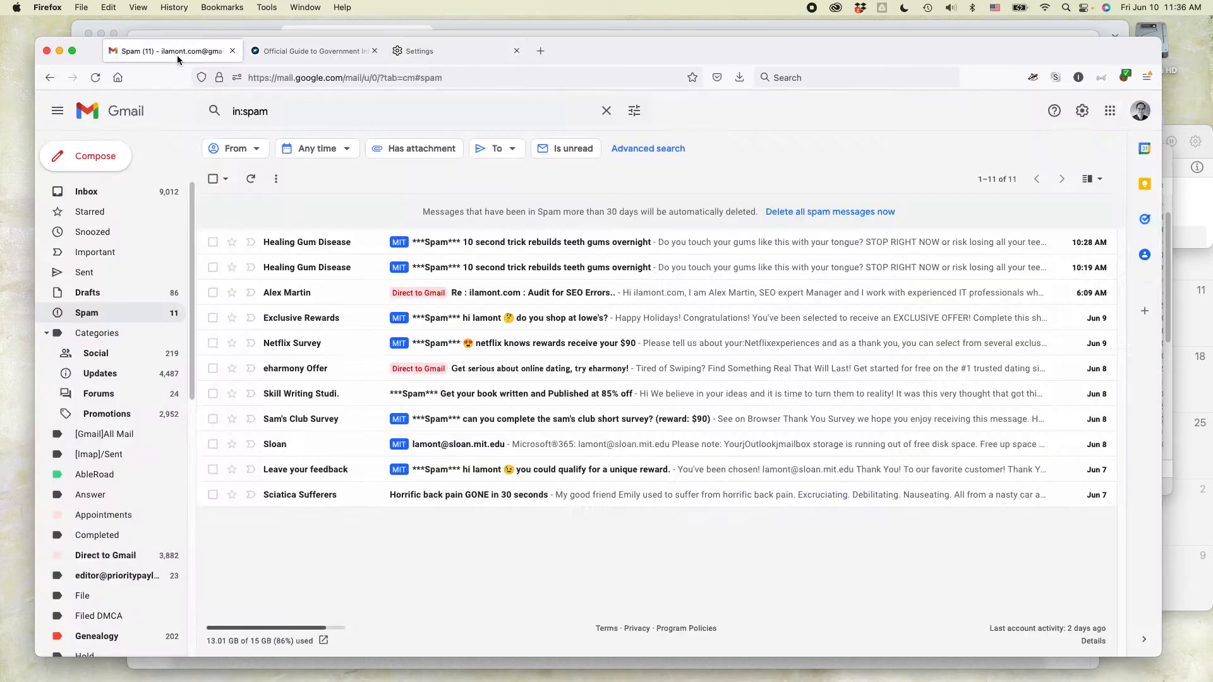
pyautogui.click(419, 51)
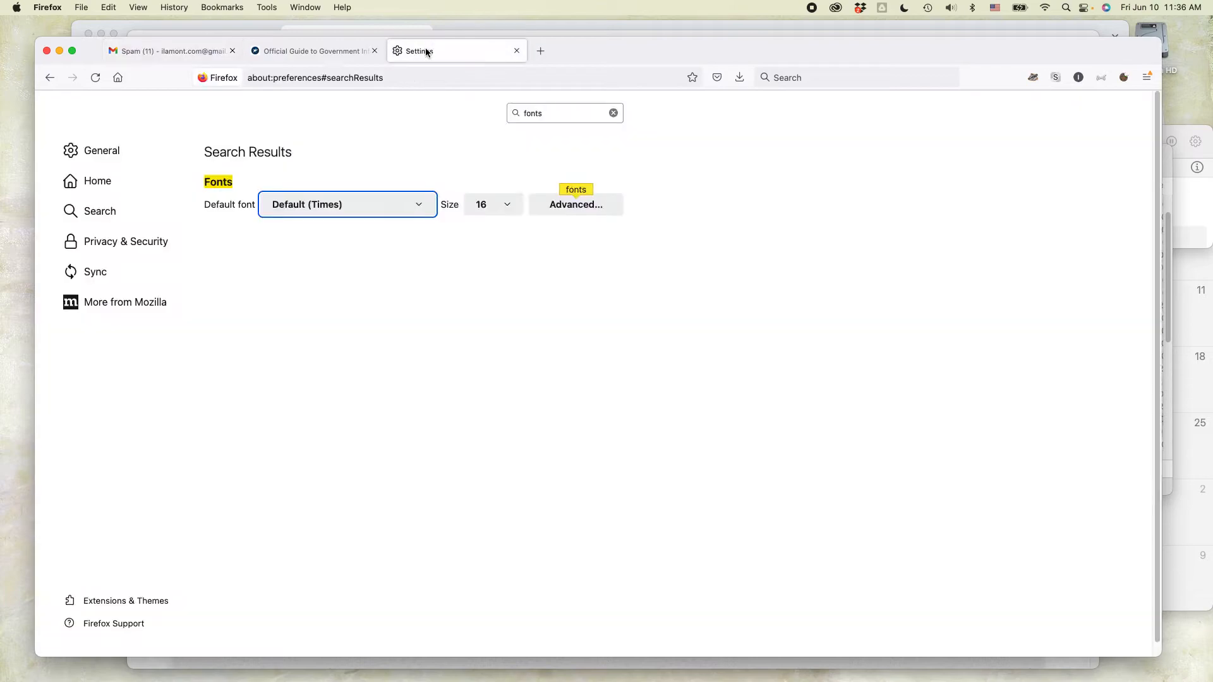
pyautogui.click(491, 205)
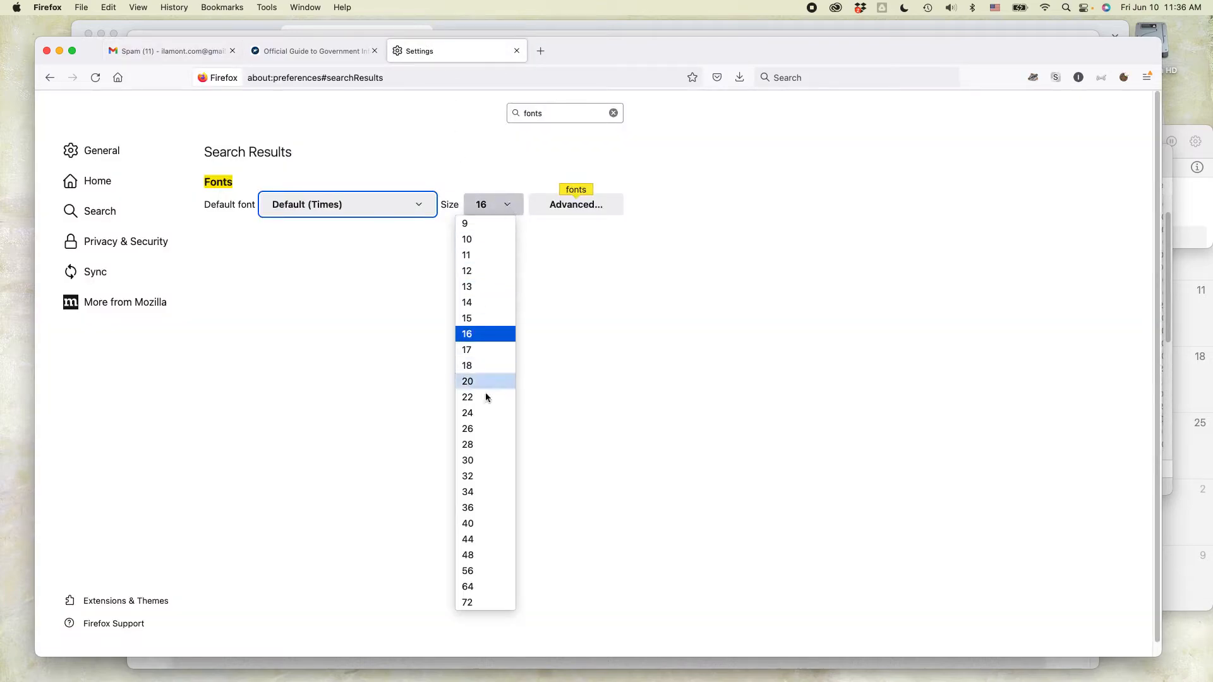
pyautogui.click(468, 460)
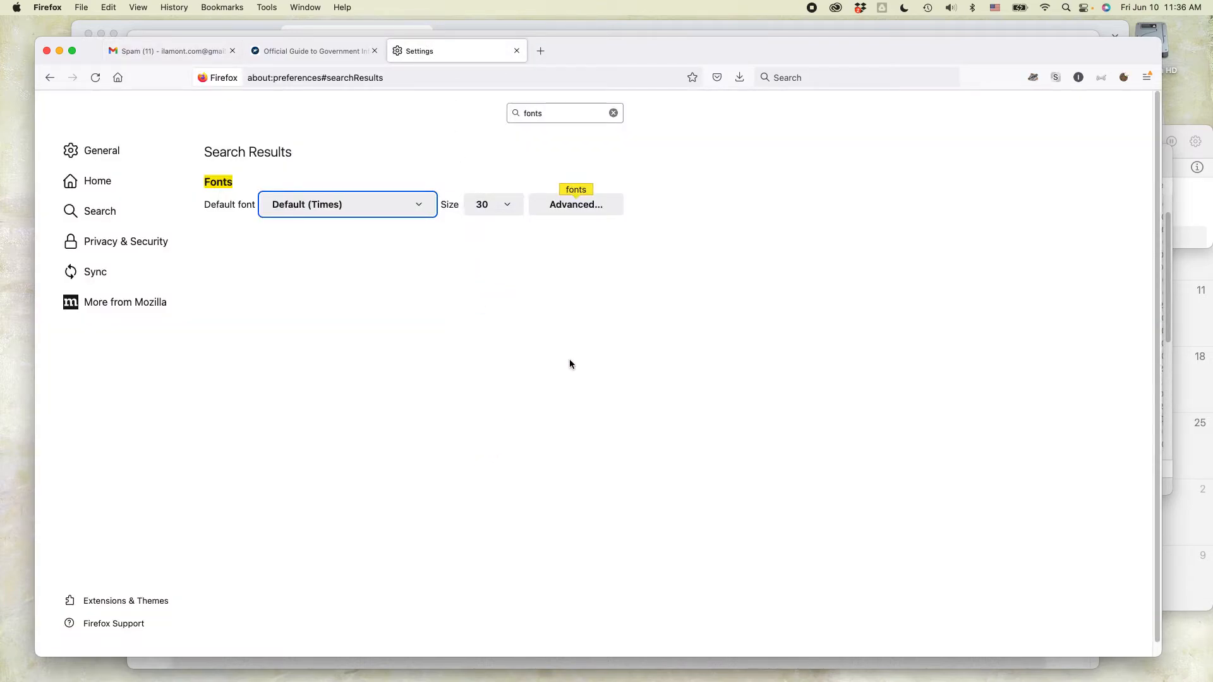
pyautogui.click(201, 51)
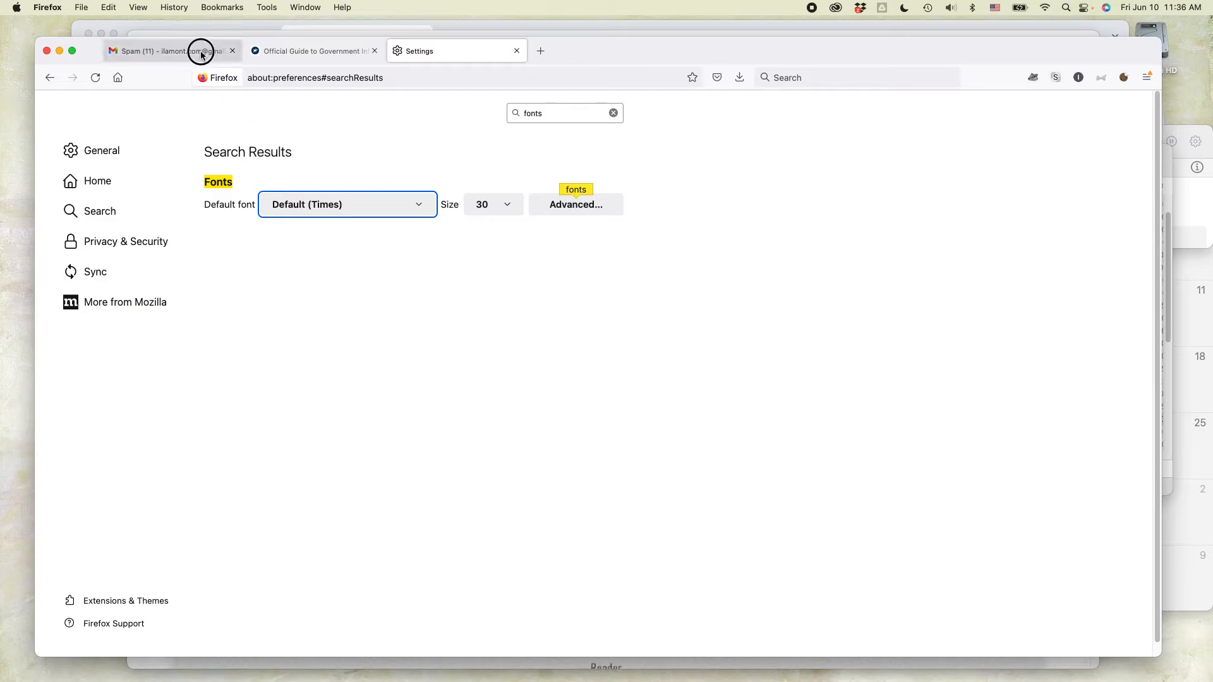
# View the Gmail spam folder in the enlarged text, then move to the USA.gov tab.
pyautogui.click(202, 50)
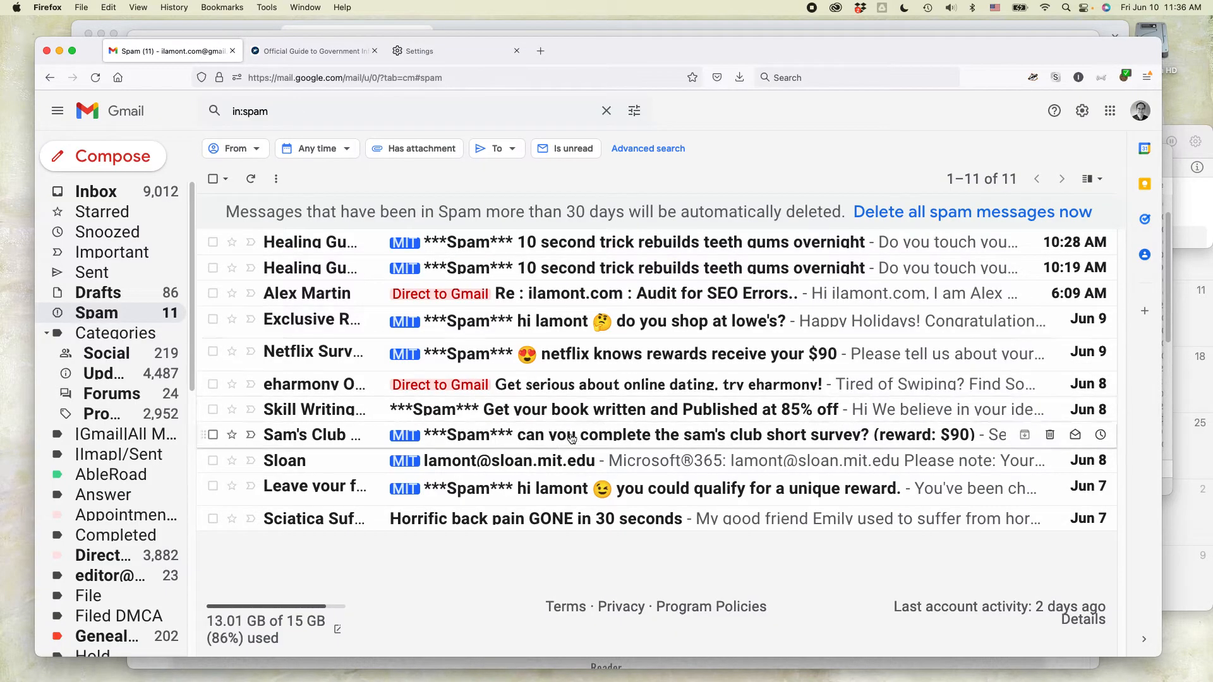
pyautogui.moveTo(624, 360)
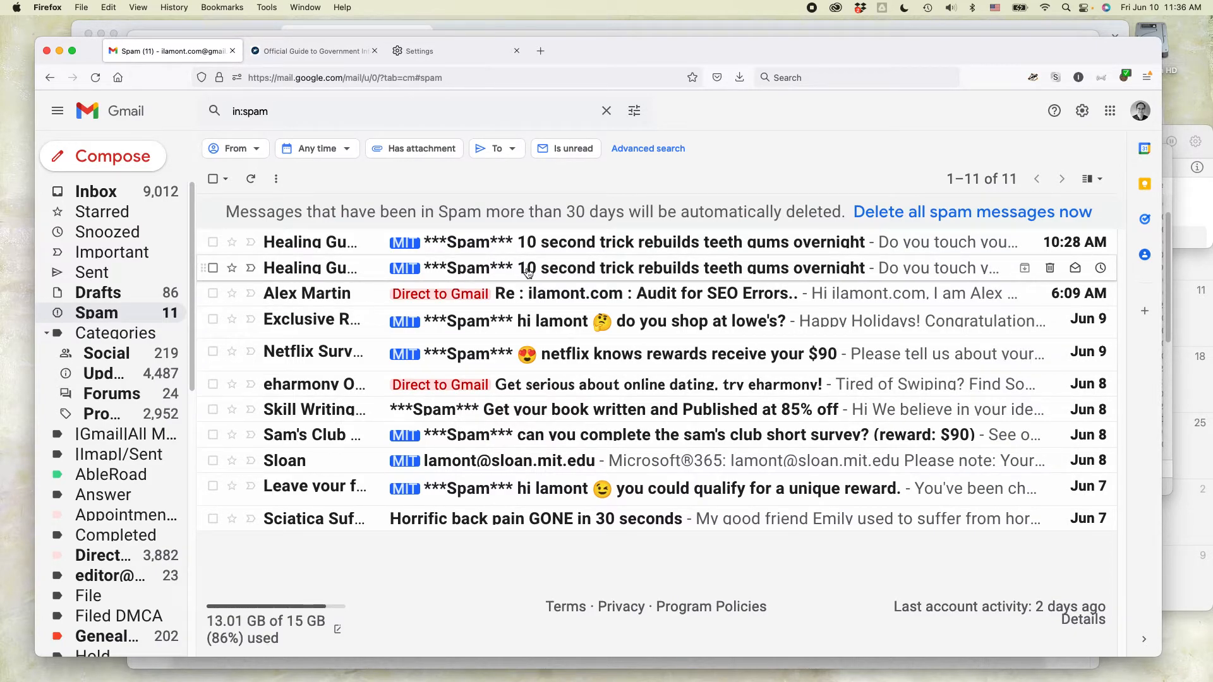
pyautogui.moveTo(494, 327)
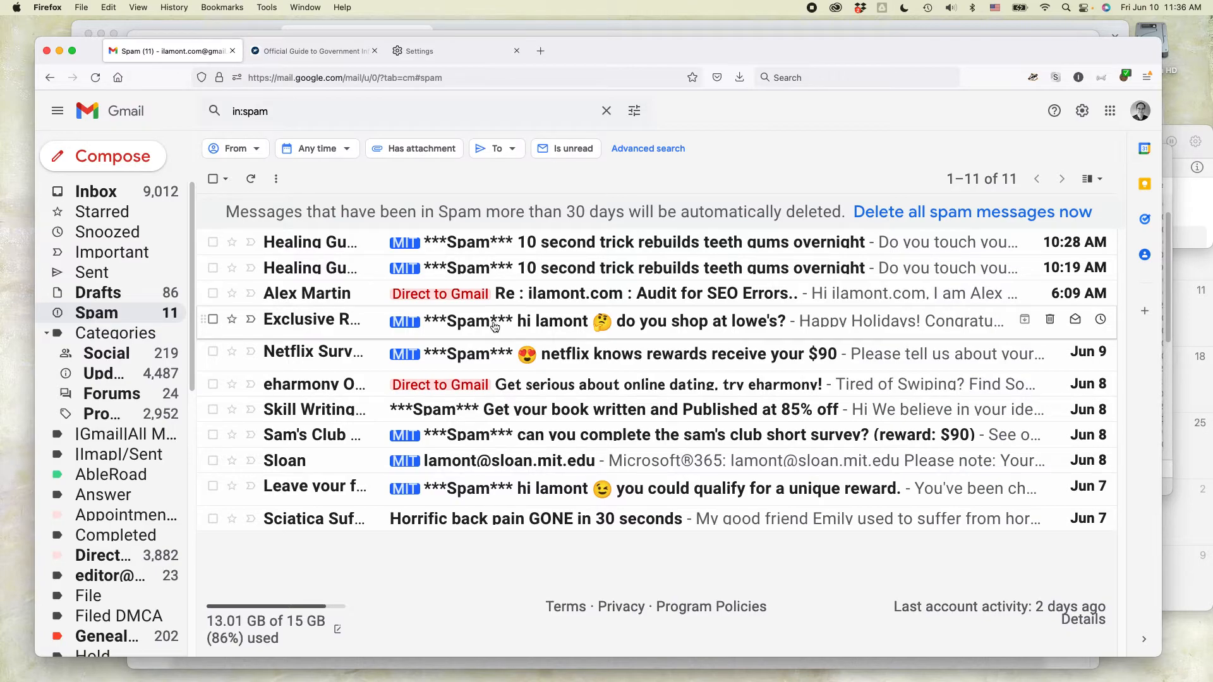
pyautogui.moveTo(322, 278)
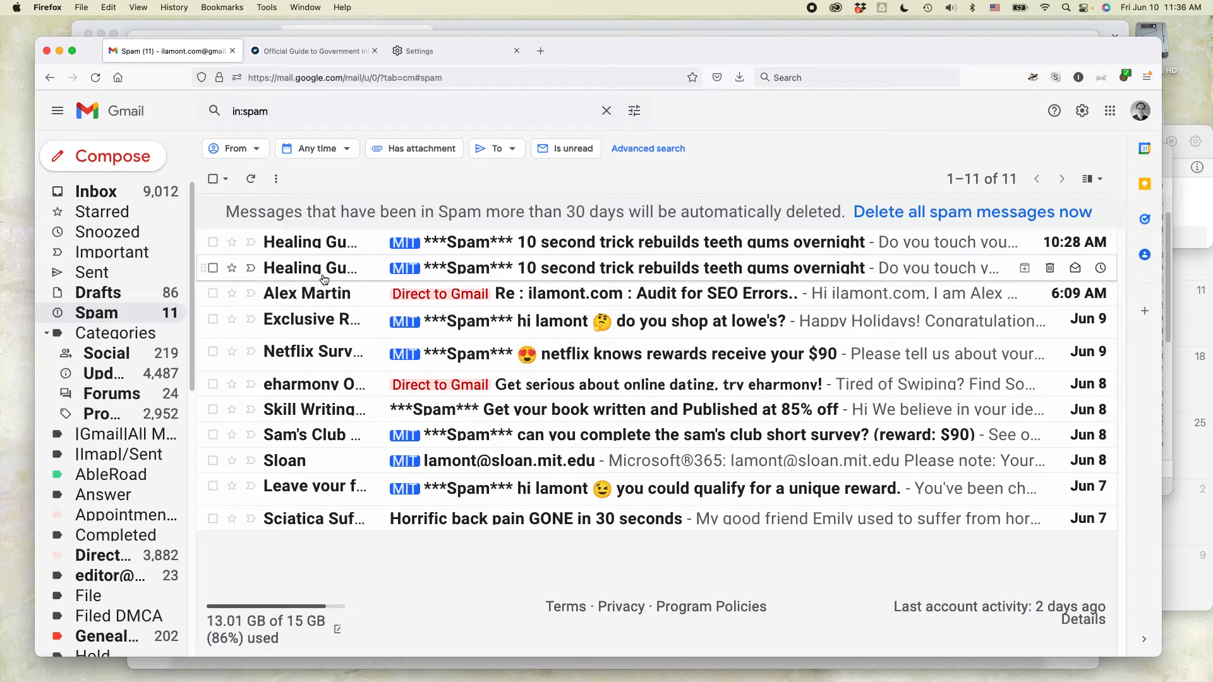
pyautogui.click(310, 51)
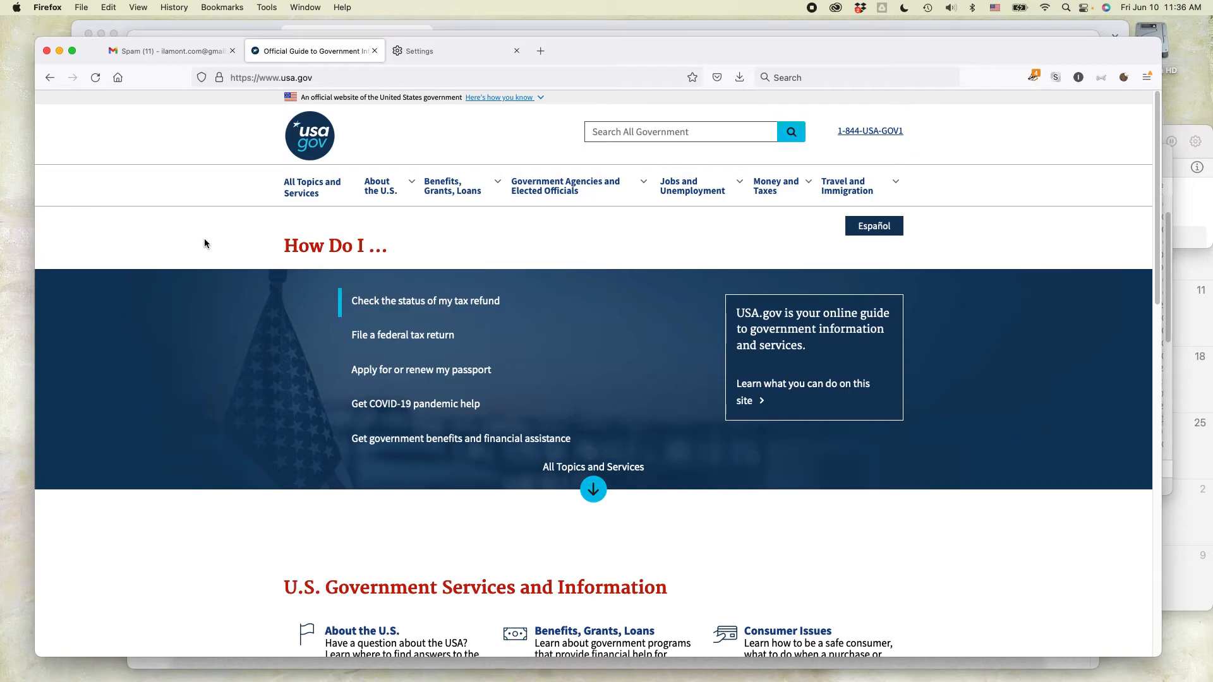
pyautogui.moveTo(494, 443)
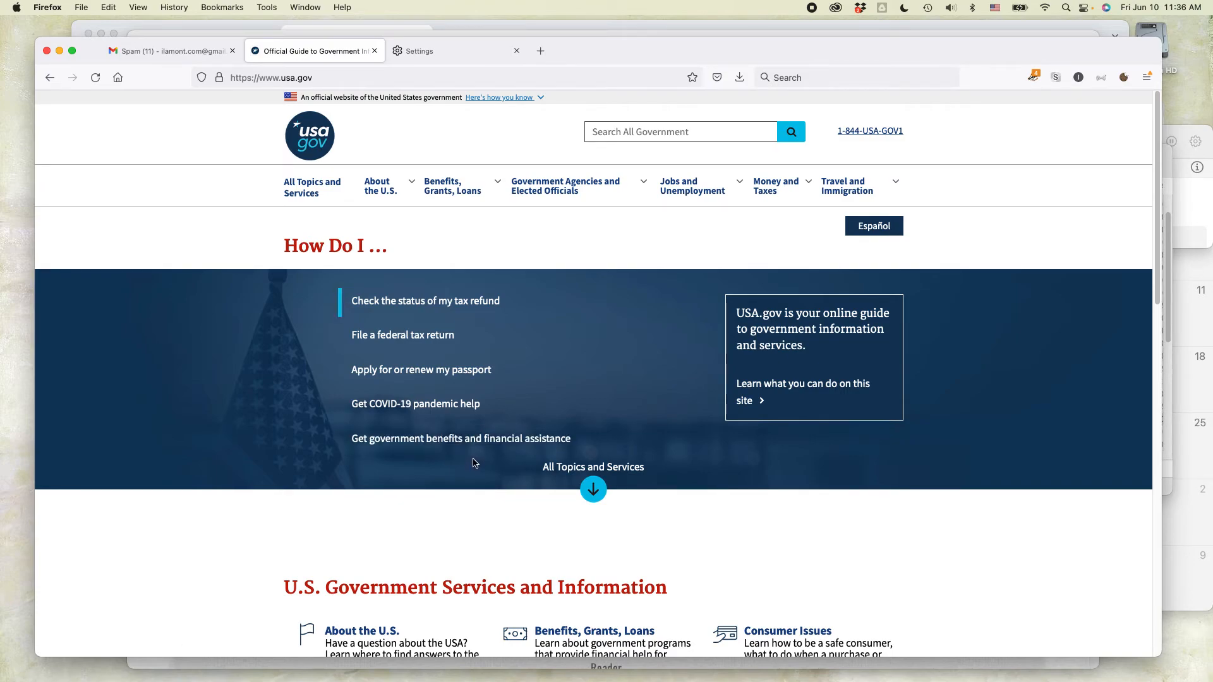
pyautogui.moveTo(460, 479)
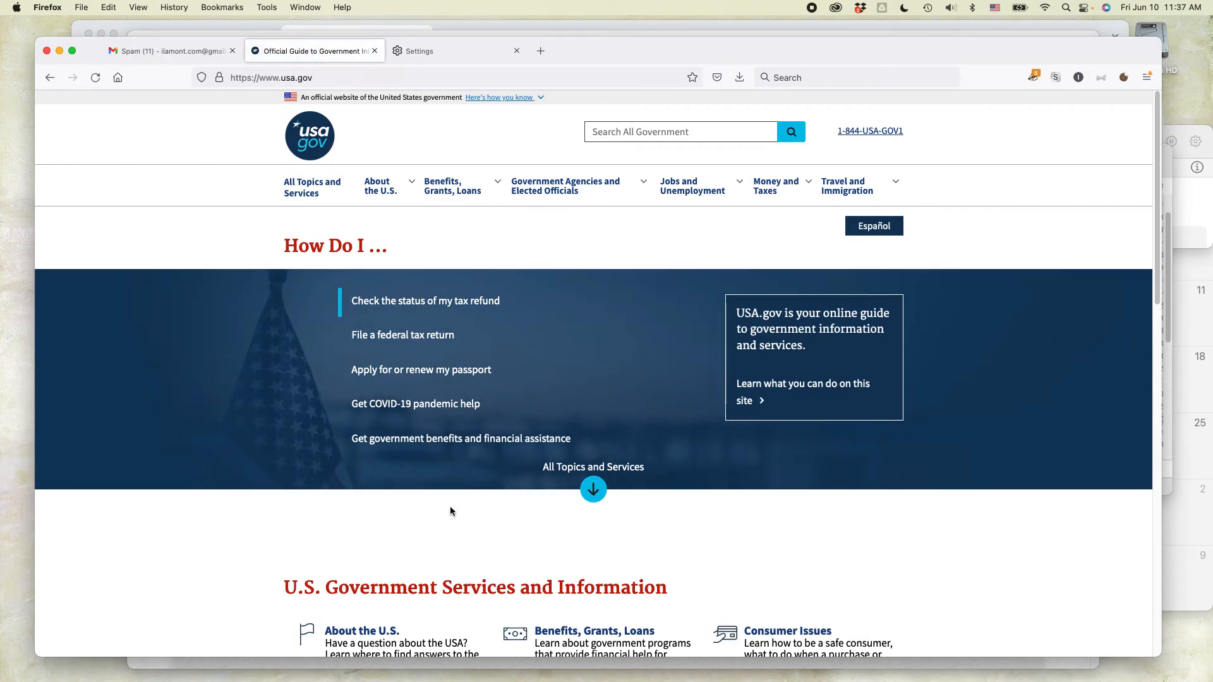
pyautogui.moveTo(487, 258)
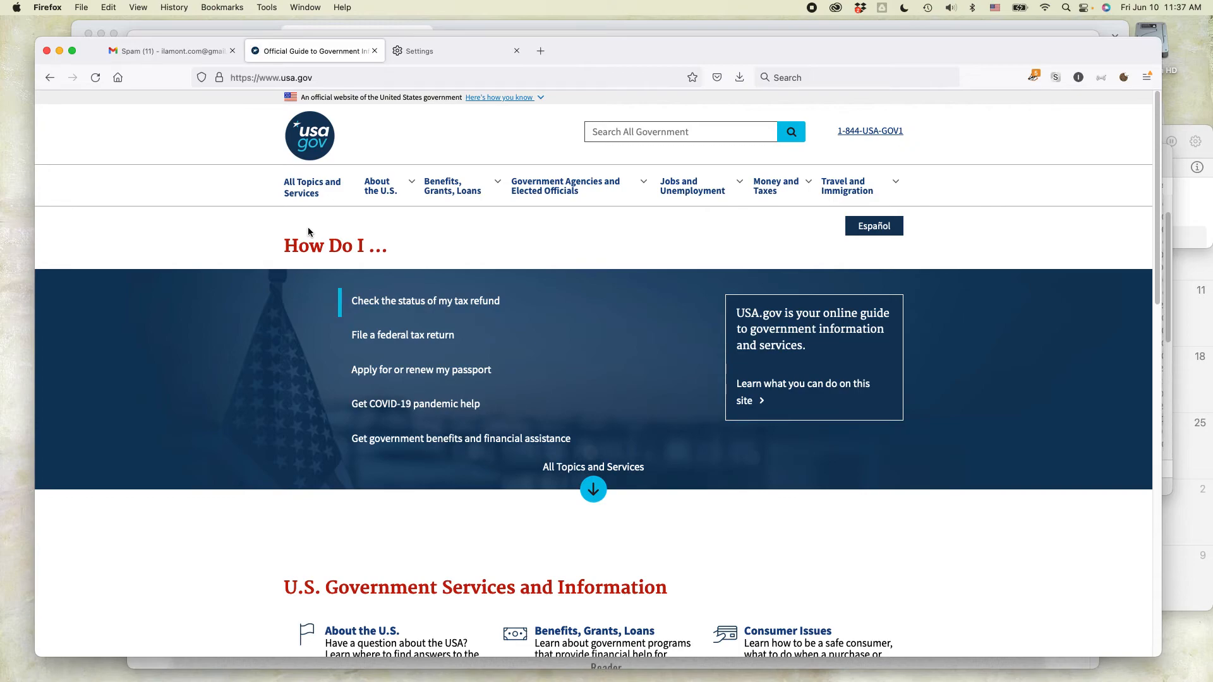
pyautogui.click(418, 51)
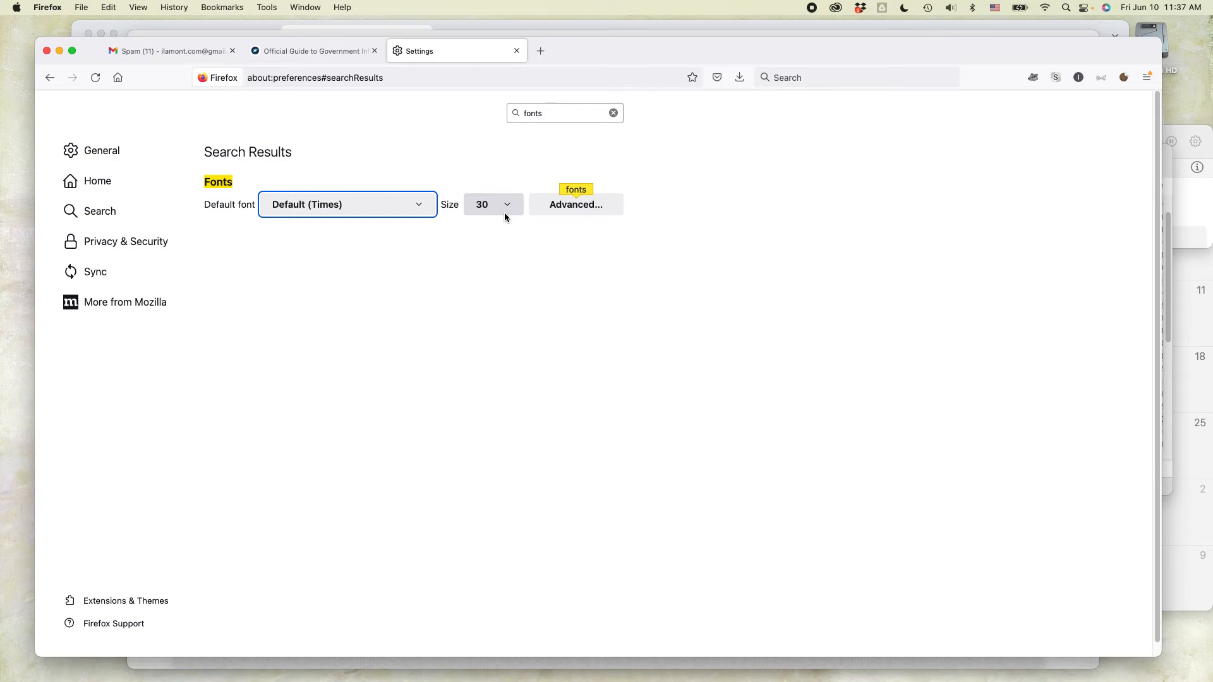
pyautogui.click(313, 50)
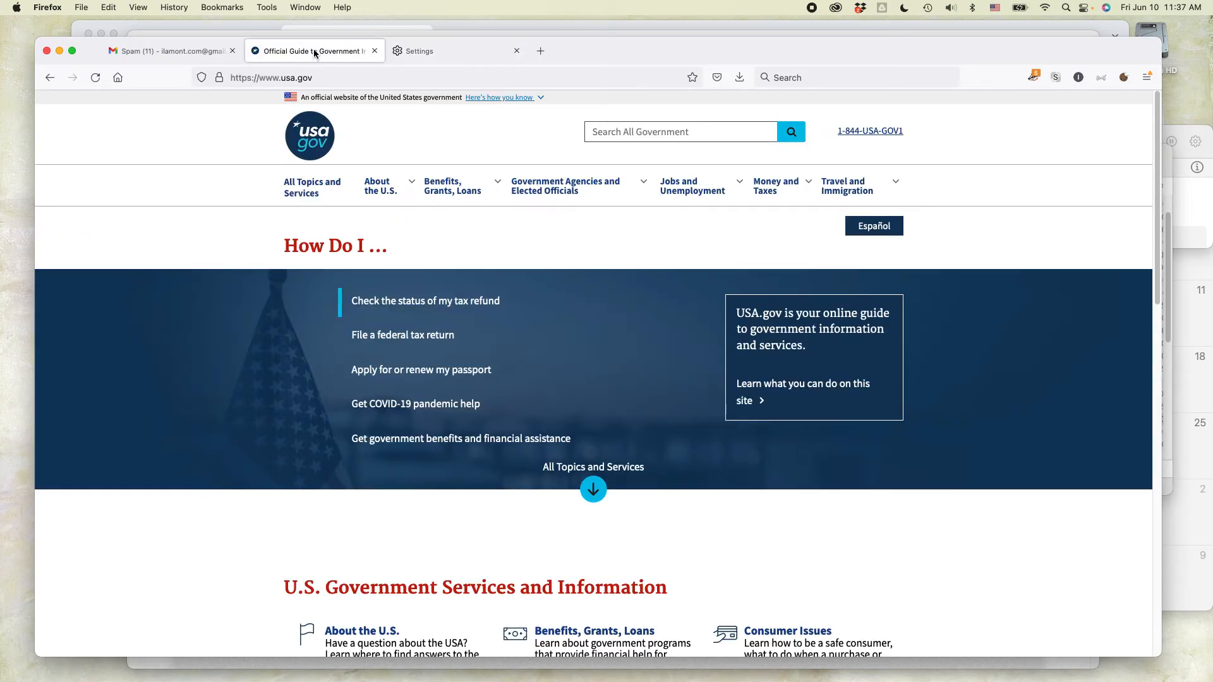
pyautogui.moveTo(595, 307)
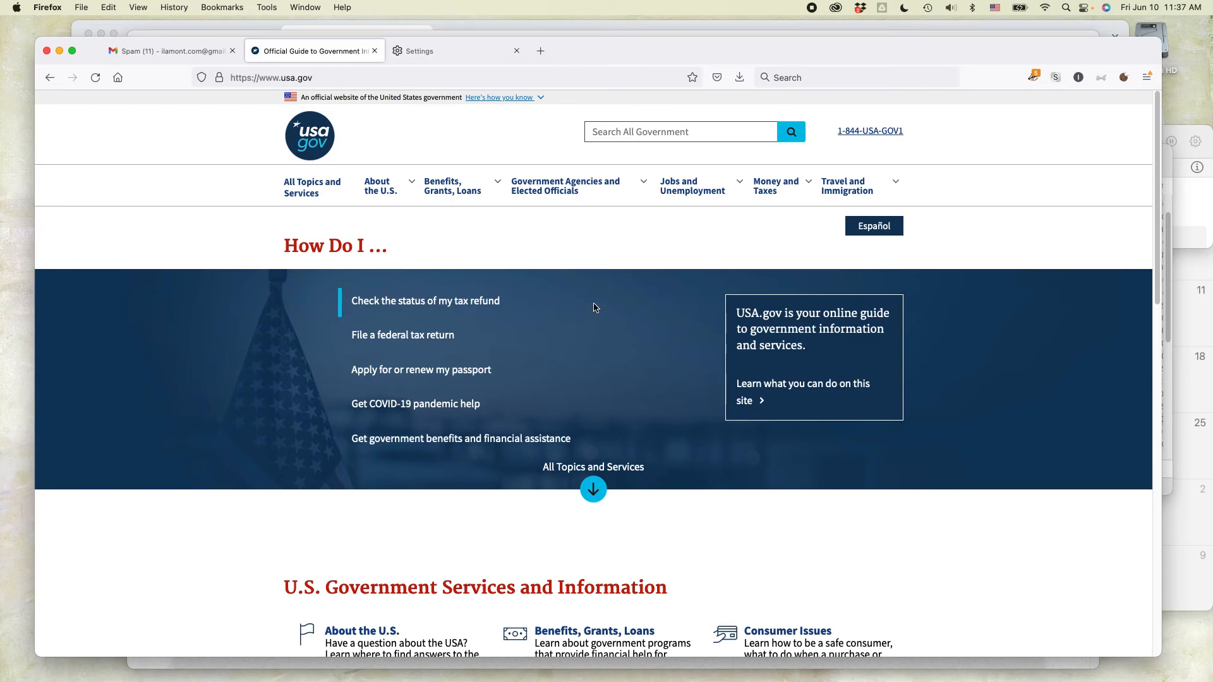
pyautogui.moveTo(582, 266)
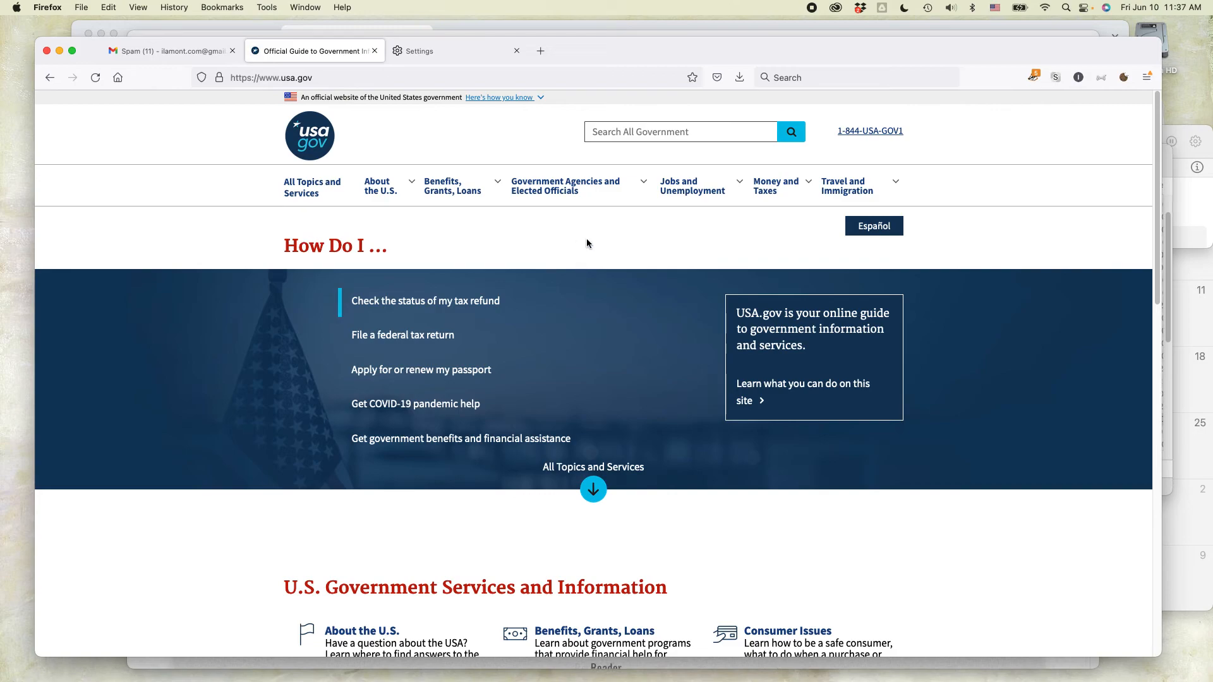
pyautogui.moveTo(513, 271)
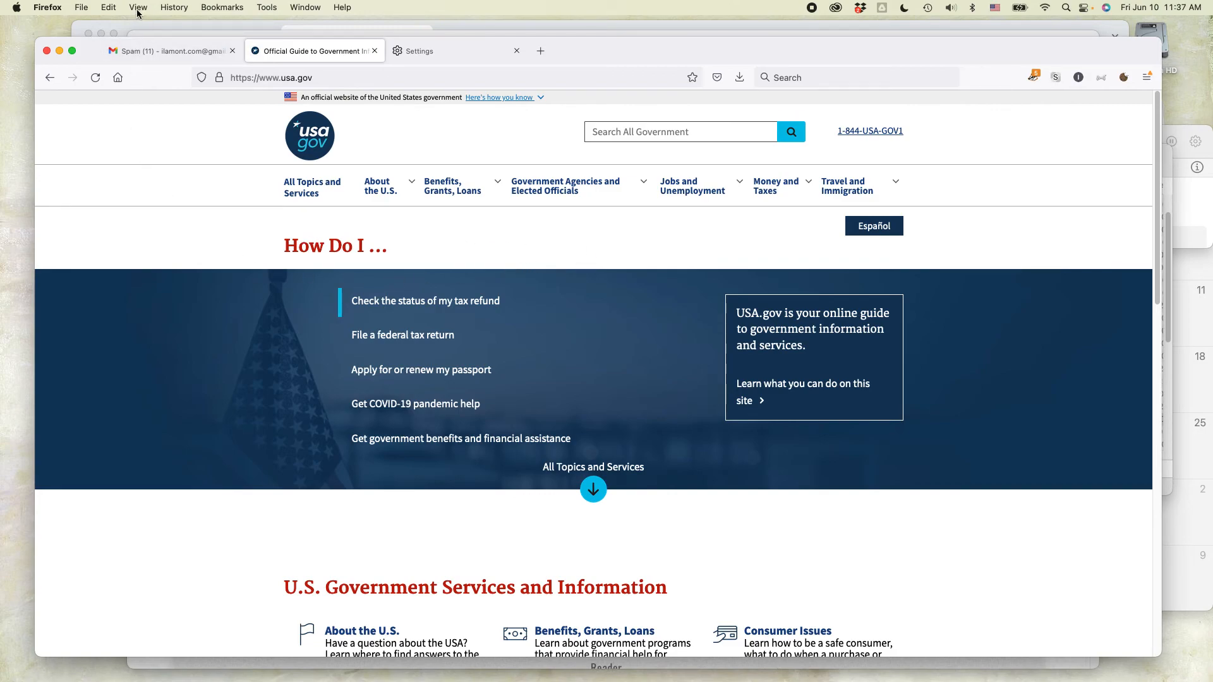
# Zoom the USA.gov page in twice via View > Zoom In to reach 120%.
pyautogui.click(137, 8)
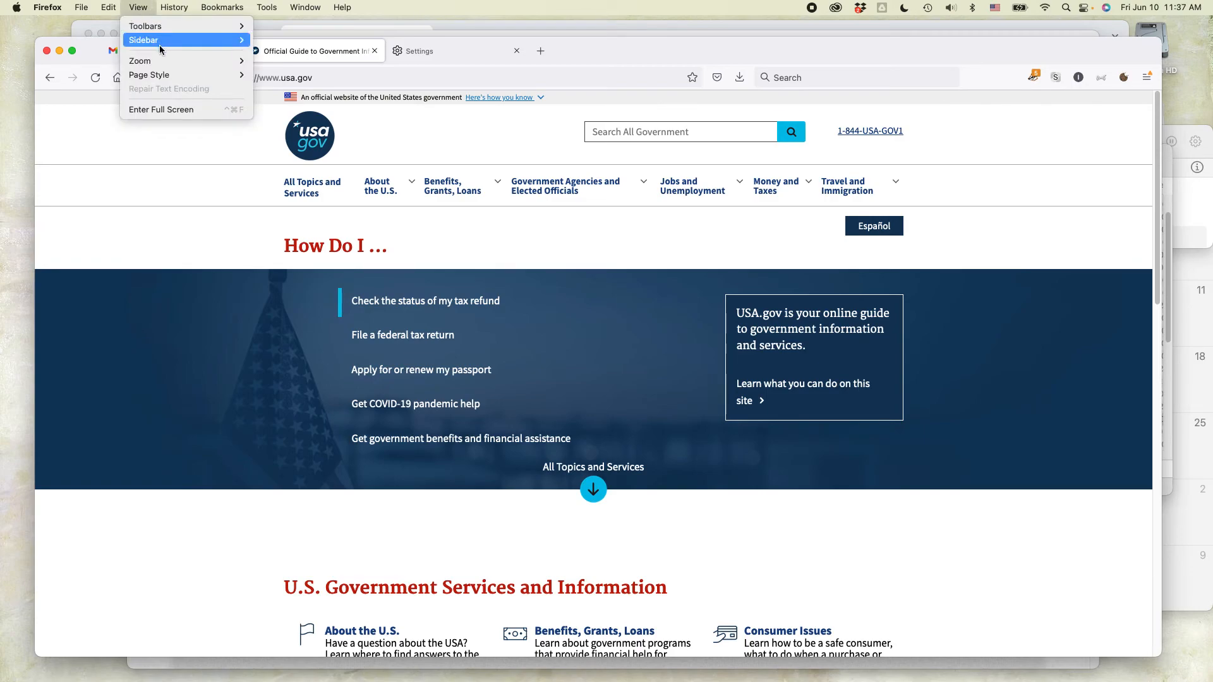
pyautogui.moveTo(139, 61)
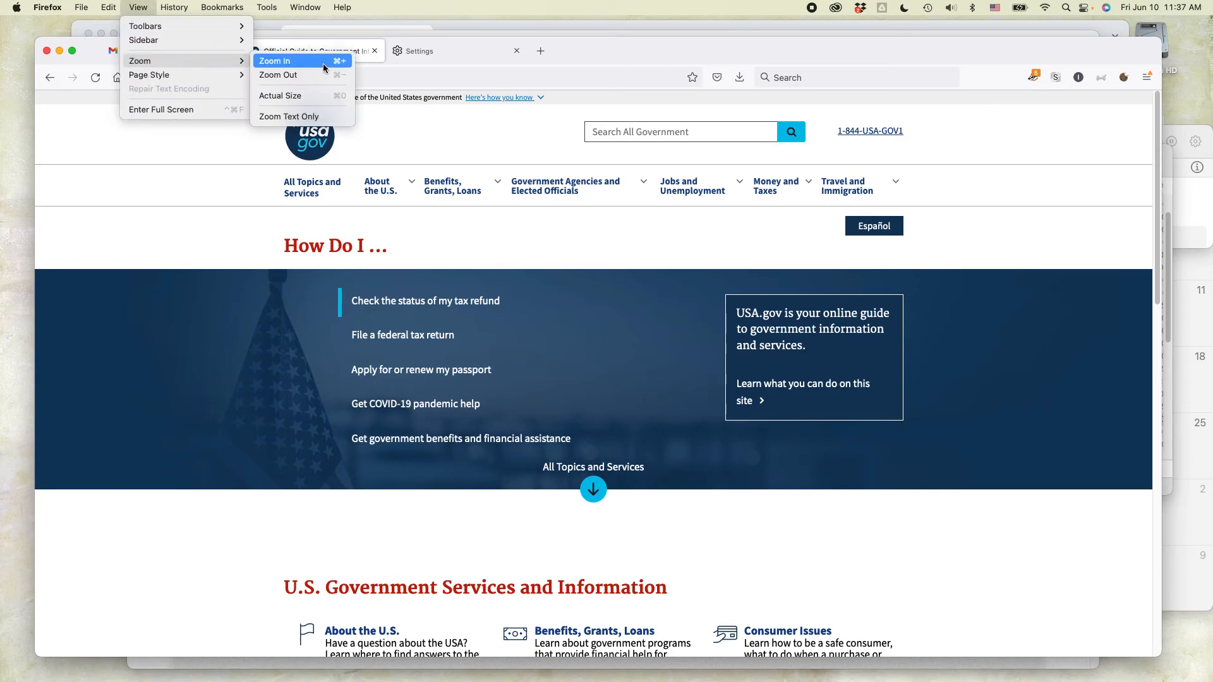
pyautogui.click(276, 61)
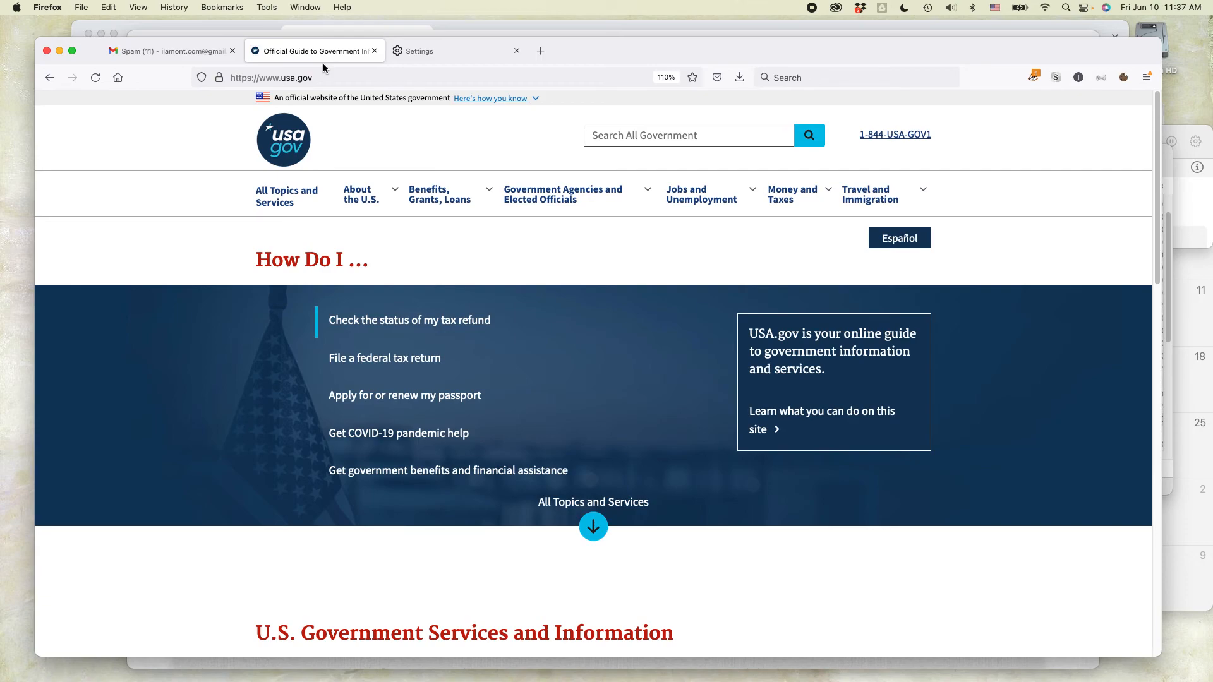
pyautogui.click(138, 6)
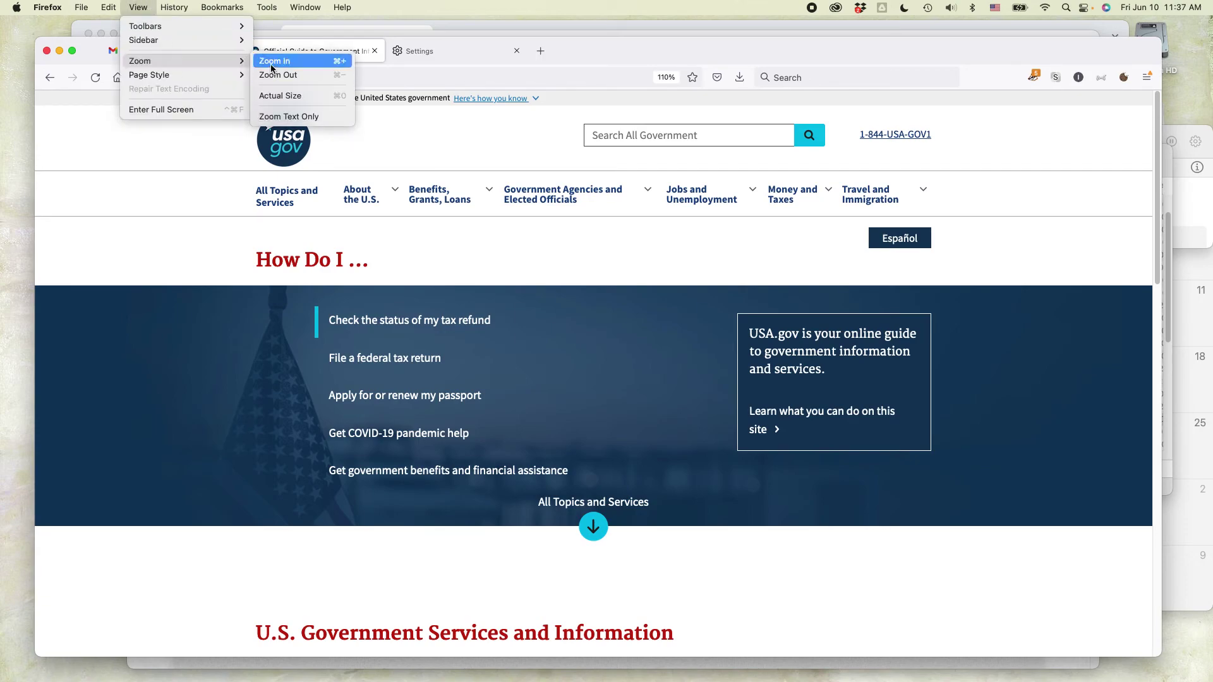
pyautogui.click(276, 61)
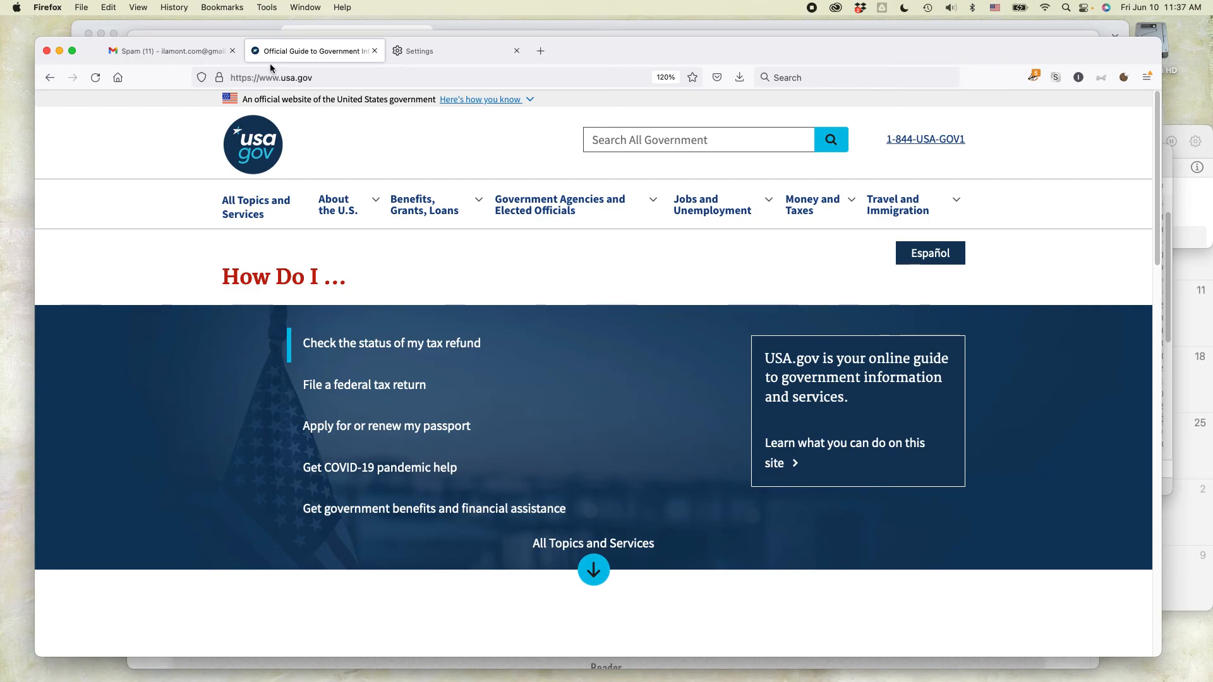
pyautogui.moveTo(445, 277)
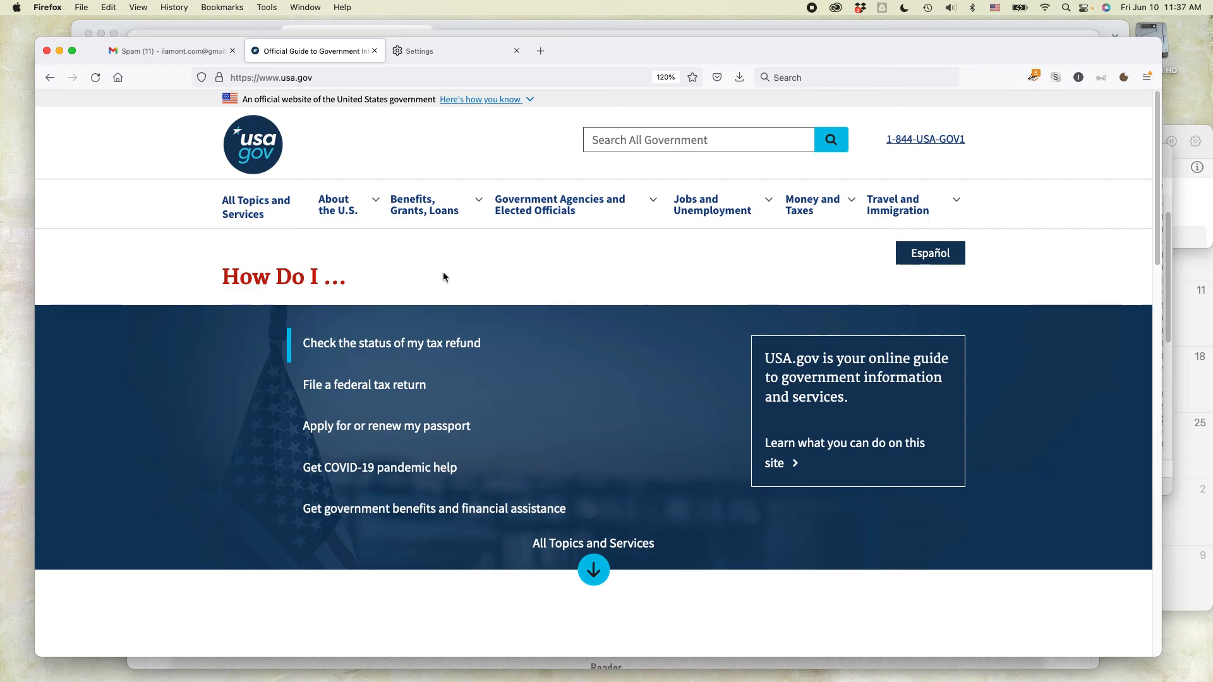